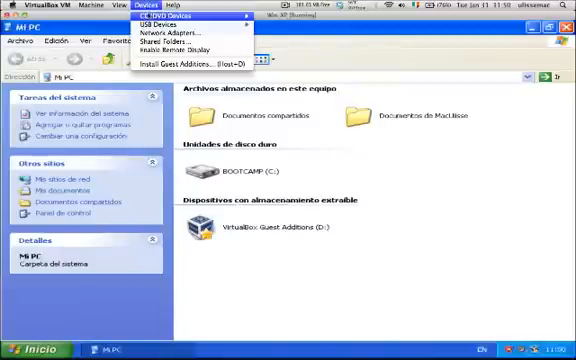
mouse_move(172, 25)
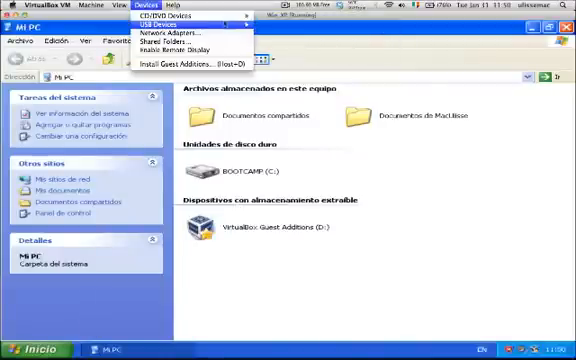
mouse_move(160, 19)
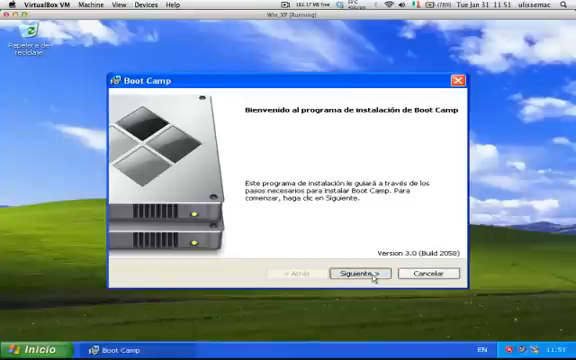
Step: Install Boot Camp in the XP guest, accepting the license and including Apple Software Update
left_click(358, 273)
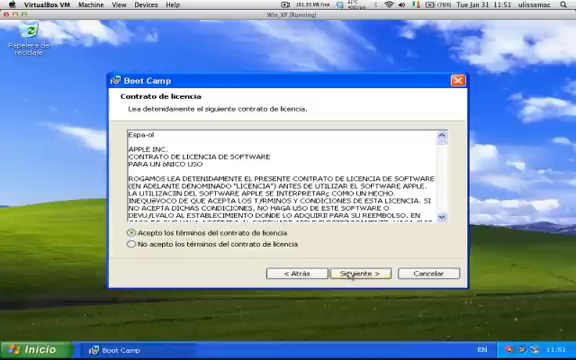
left_click(358, 274)
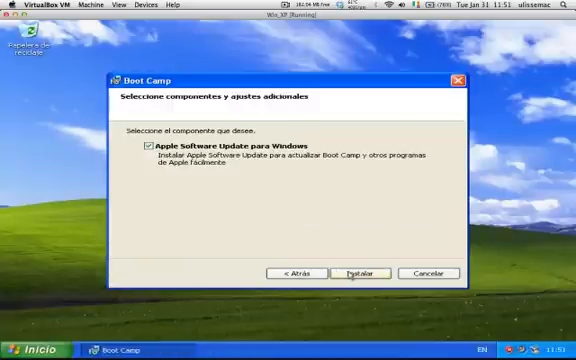
left_click(355, 272)
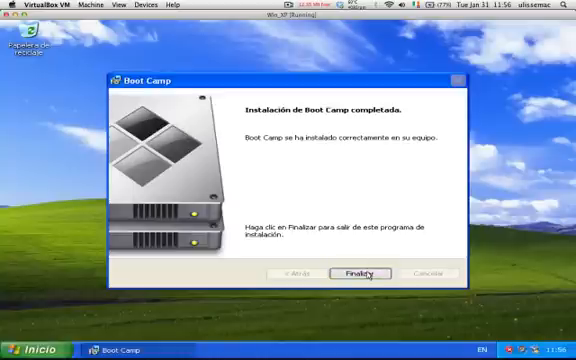
left_click(371, 272)
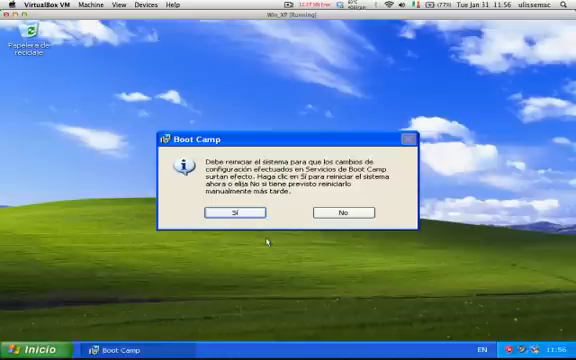
mouse_move(270, 243)
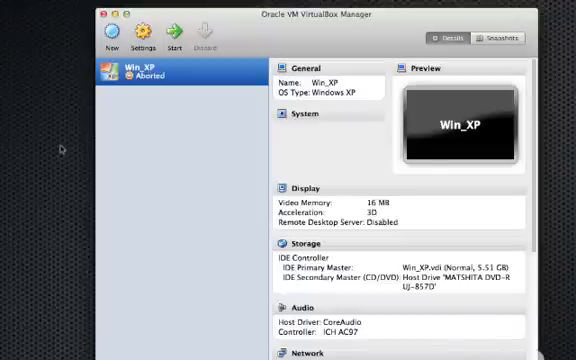
mouse_move(156, 141)
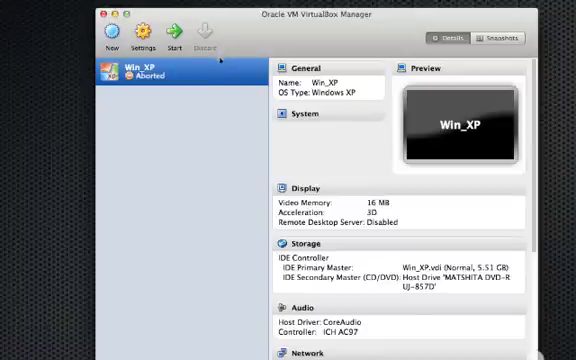
mouse_move(186, 103)
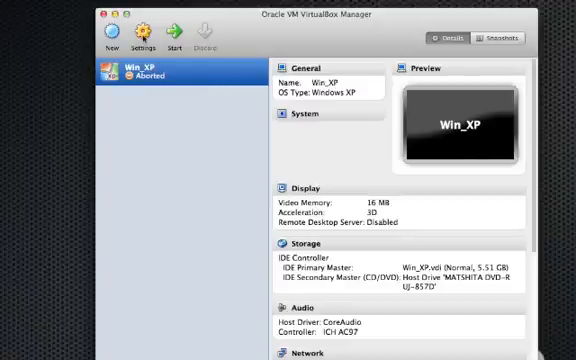
Step: Open the Win_XP machine's System settings showing base memory and boot order
left_click(146, 38)
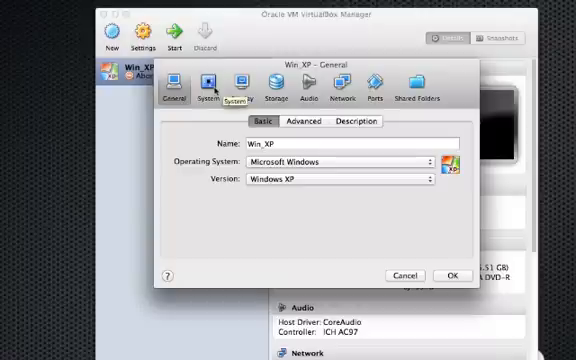
left_click(205, 90)
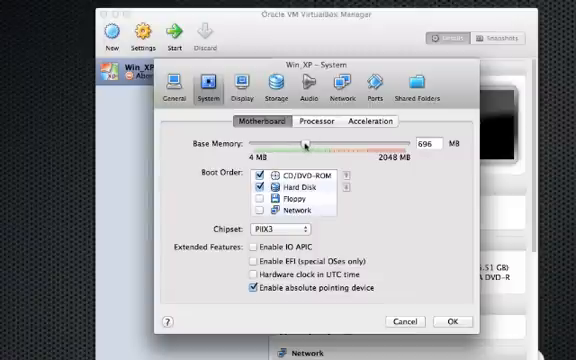
mouse_move(400, 163)
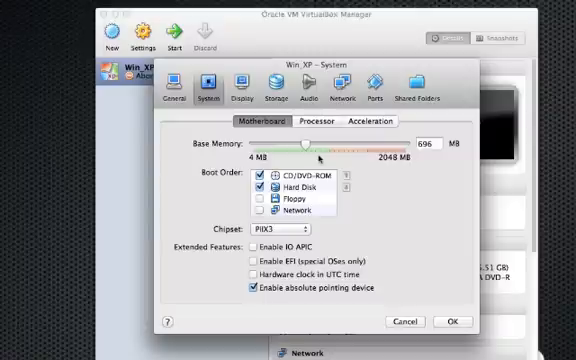
mouse_move(418, 282)
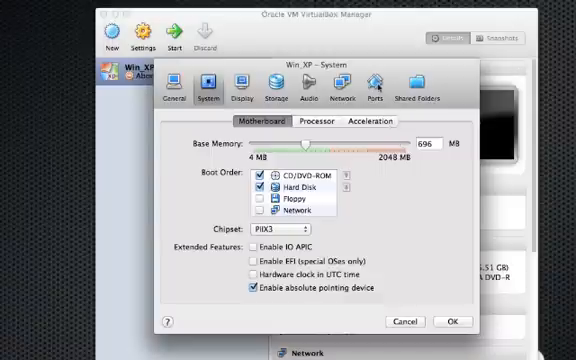
Step: Enable the USB and USB 2.0 (EHCI) controllers for Win_XP and save
left_click(372, 88)
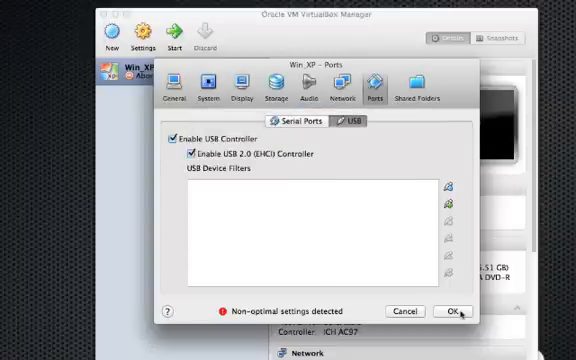
left_click(454, 311)
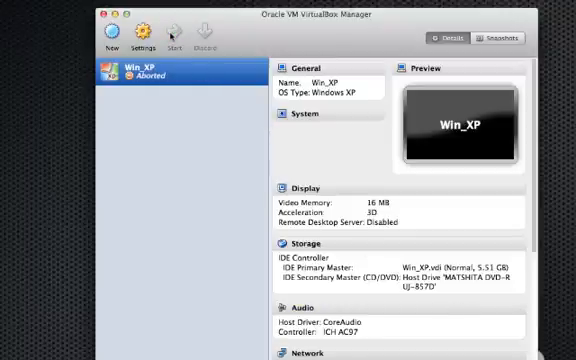
Step: Boot Win_XP and open Display Properties (Propiedades) from the desktop's right-click menu
left_click(174, 37)
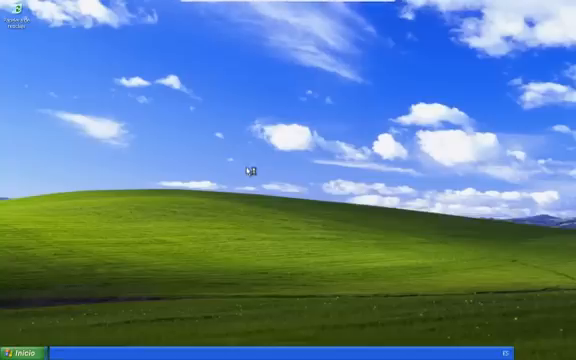
right_click(251, 170)
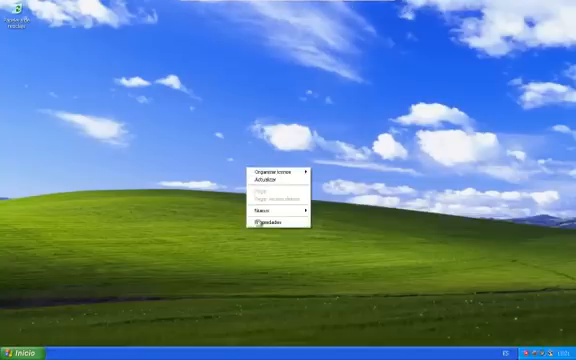
left_click(271, 233)
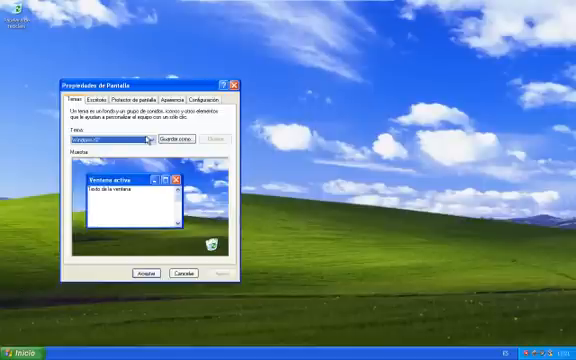